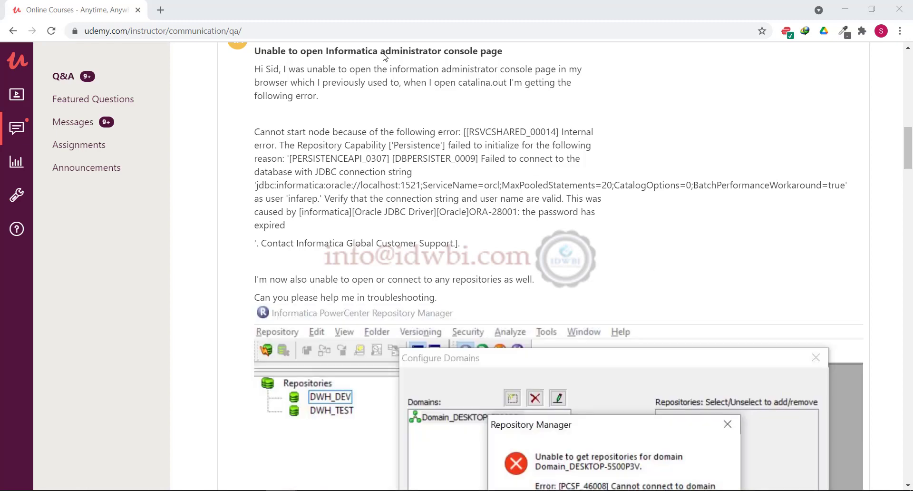
{"action": "mouse_move", "coordinate": [267, 78]}
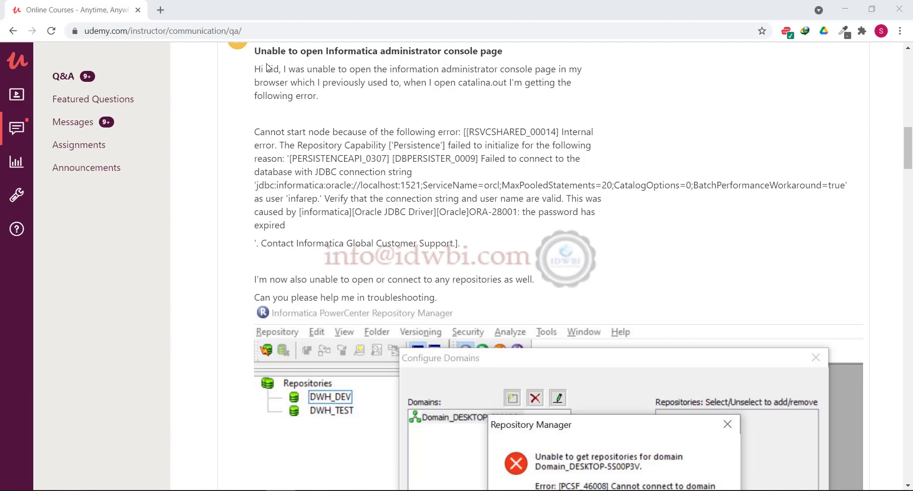
{"action": "mouse_move", "coordinate": [322, 192]}
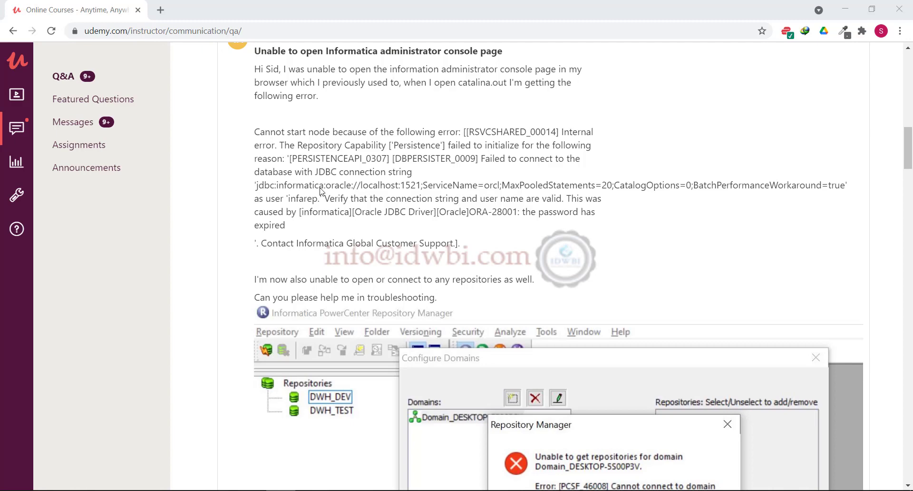
{"action": "mouse_move", "coordinate": [485, 159]}
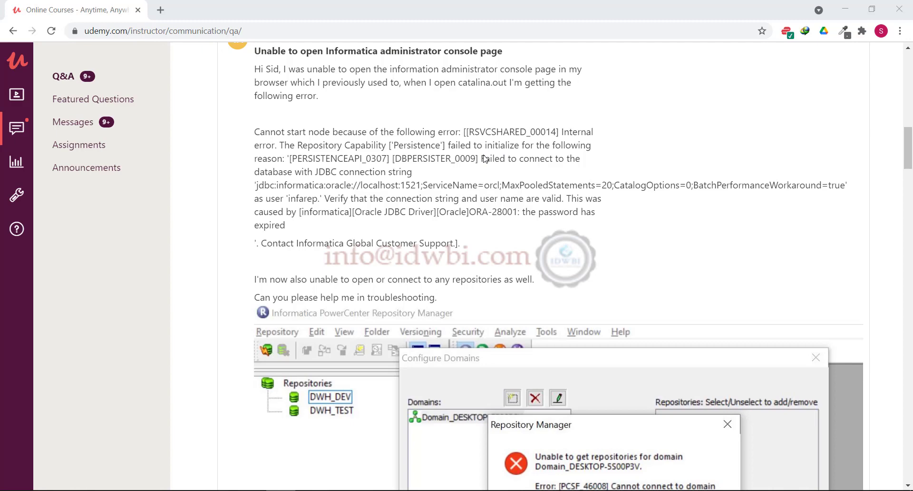
Step: Highlight the 'ORA-28001: the password has expired' error in the Udemy Q&A post
{"action": "left_click_drag", "start_coordinate": [483, 158], "coordinate": [412, 172]}
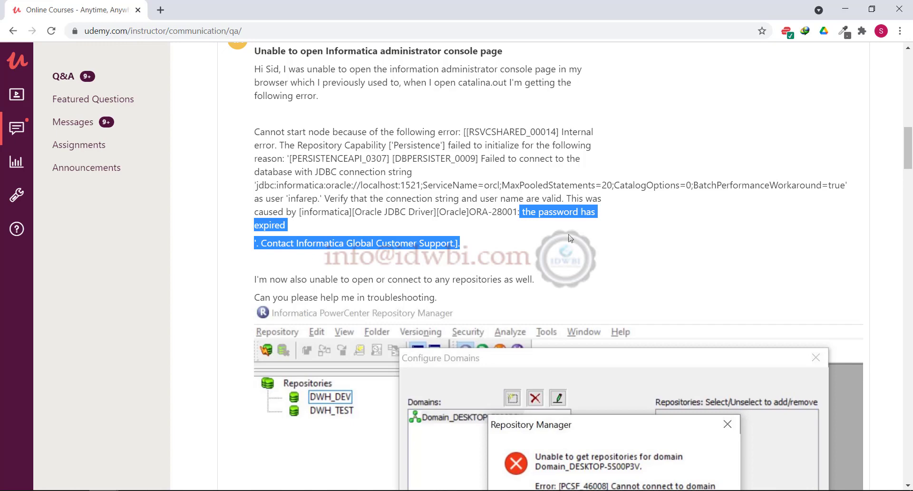
{"action": "left_click", "coordinate": [518, 187]}
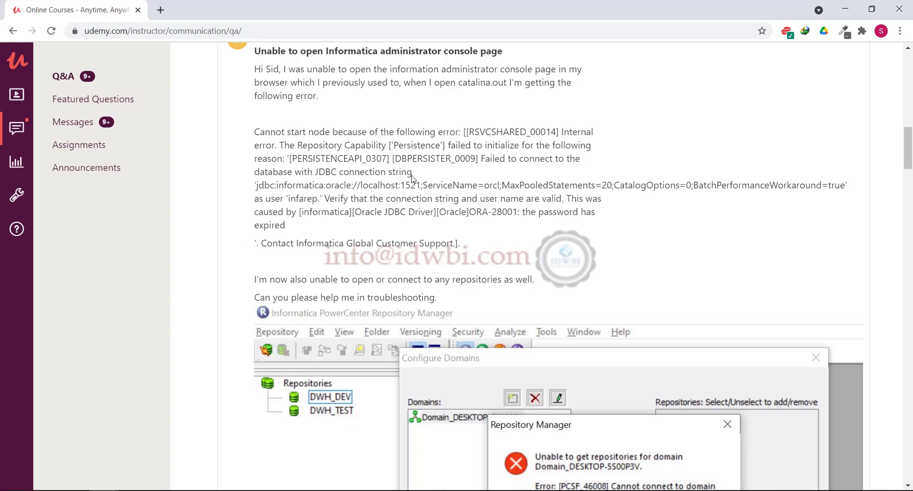
{"action": "mouse_move", "coordinate": [398, 164]}
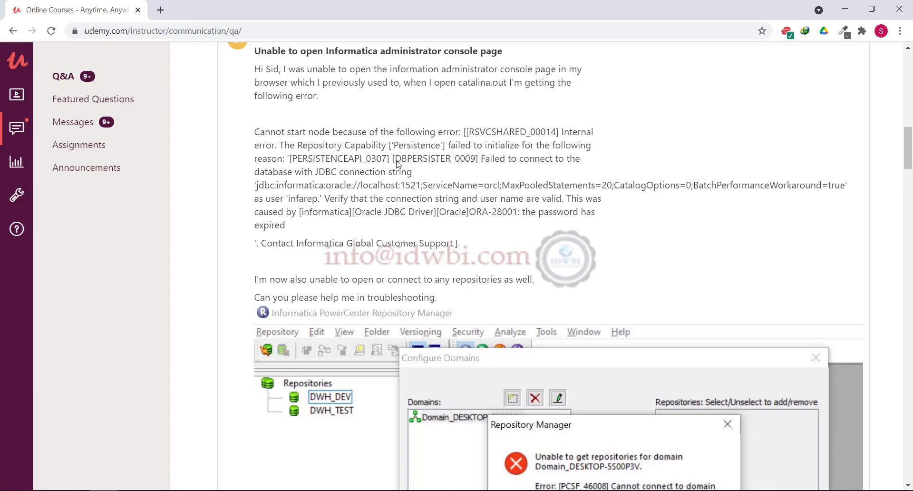
{"action": "left_click_drag", "start_coordinate": [469, 211], "coordinate": [286, 225]}
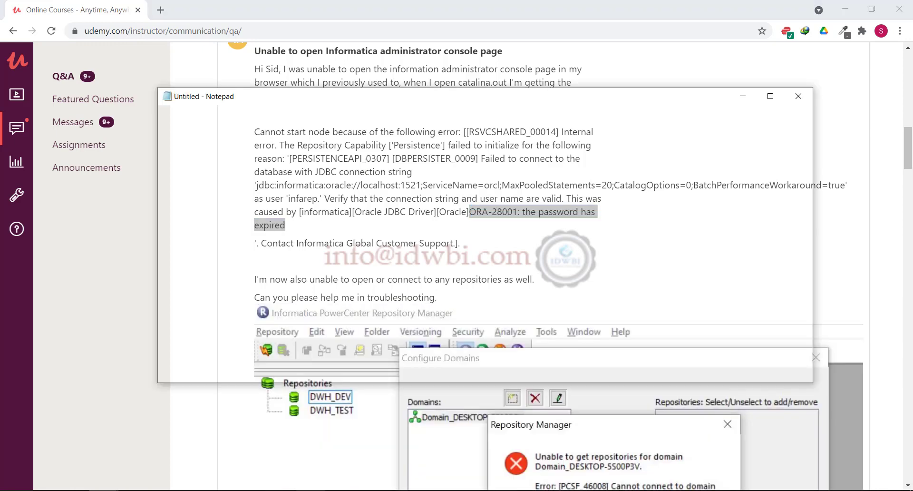
{"action": "type", "text": "Alt"}
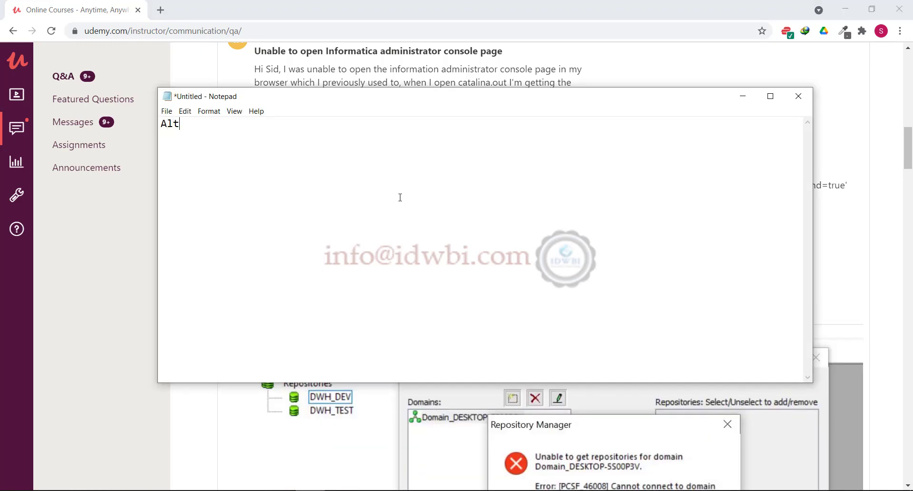
{"action": "type", "text": "er user"}
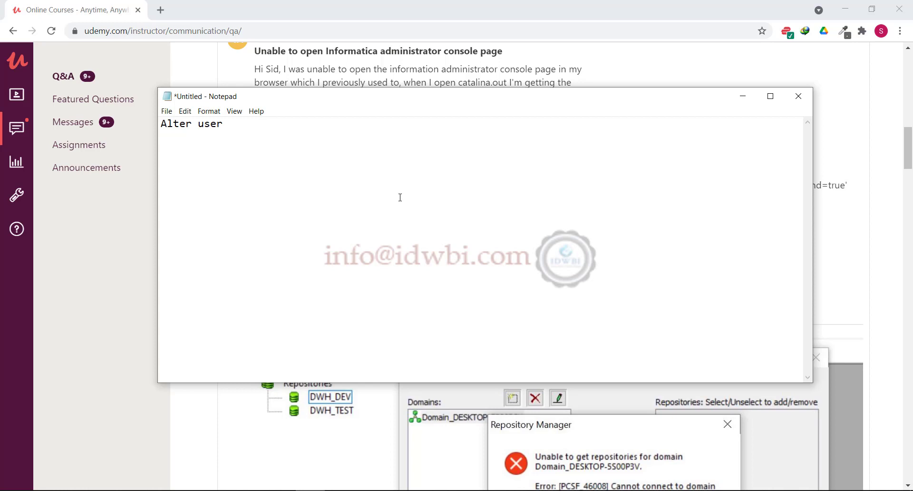
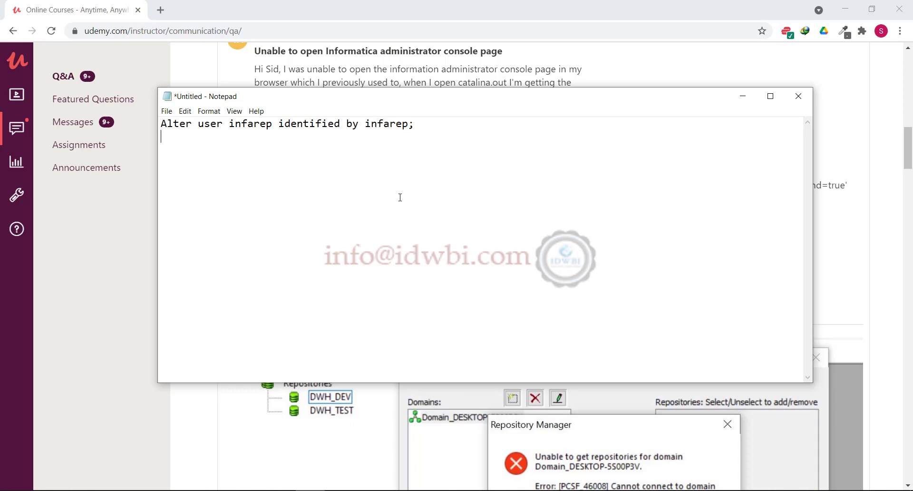
{"action": "triple_click", "coordinate": [285, 124]}
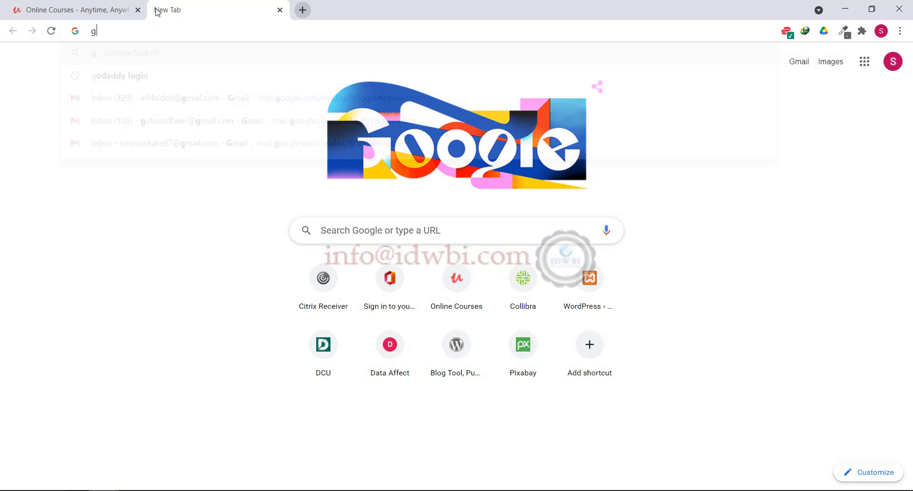
Step: Search Google for resetting the Oracle system password and open the SYSTEM reset article
{"action": "type", "text": "Reset Oracle Ssytem"}
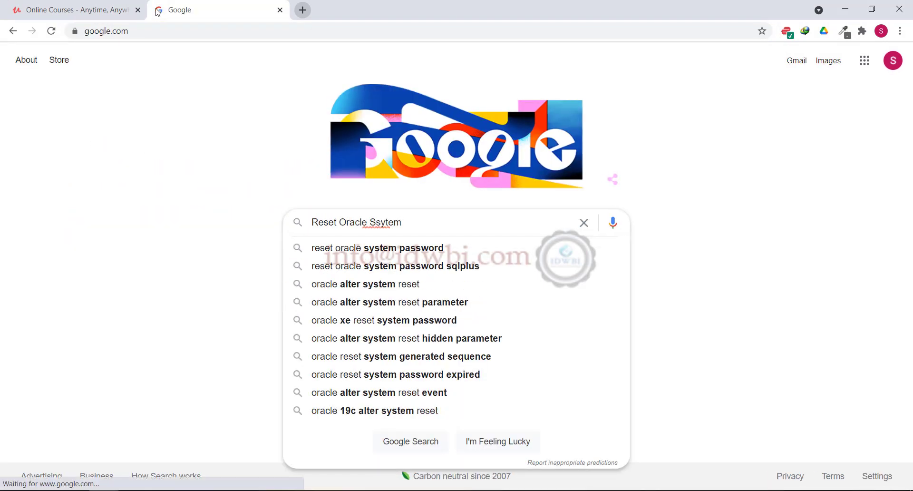
{"action": "left_click", "coordinate": [377, 247]}
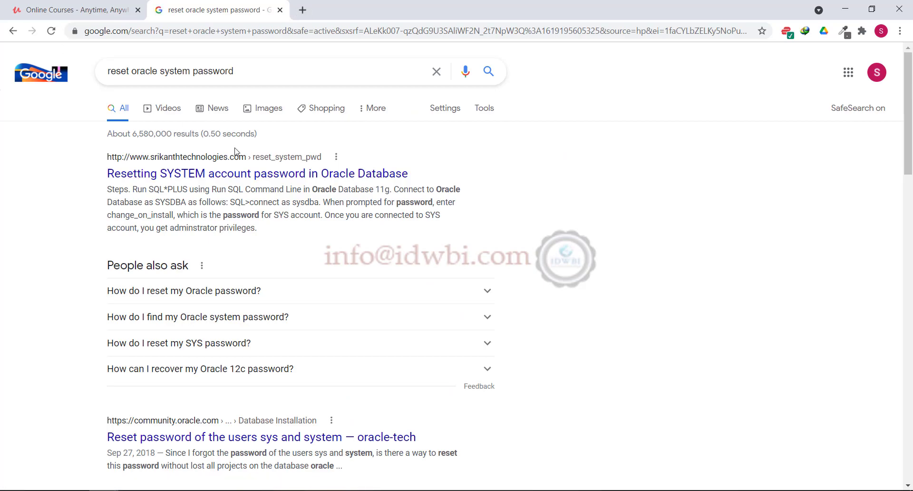
{"action": "left_click", "coordinate": [257, 174]}
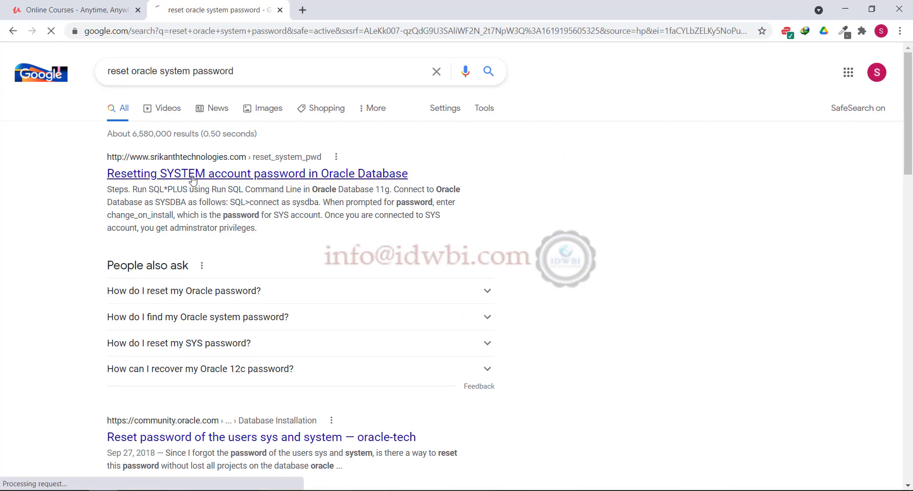
{"action": "left_click", "coordinate": [256, 174]}
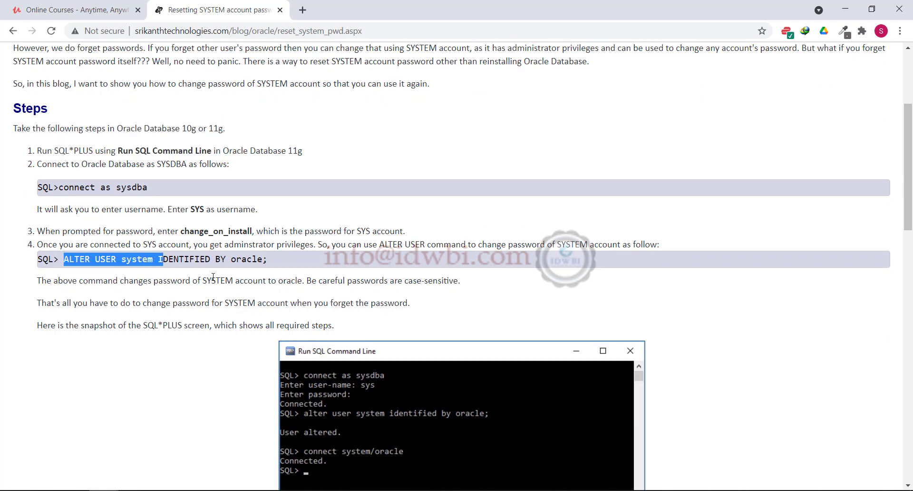
Step: Select the article's command 'ALTER USER system IDENTIFIED BY oracle;' and scroll on
{"action": "left_click_drag", "start_coordinate": [161, 259], "coordinate": [267, 259]}
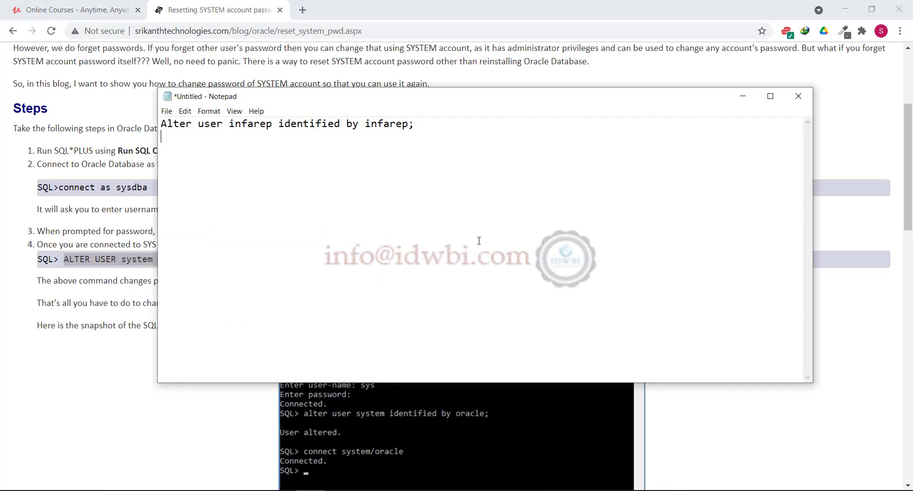
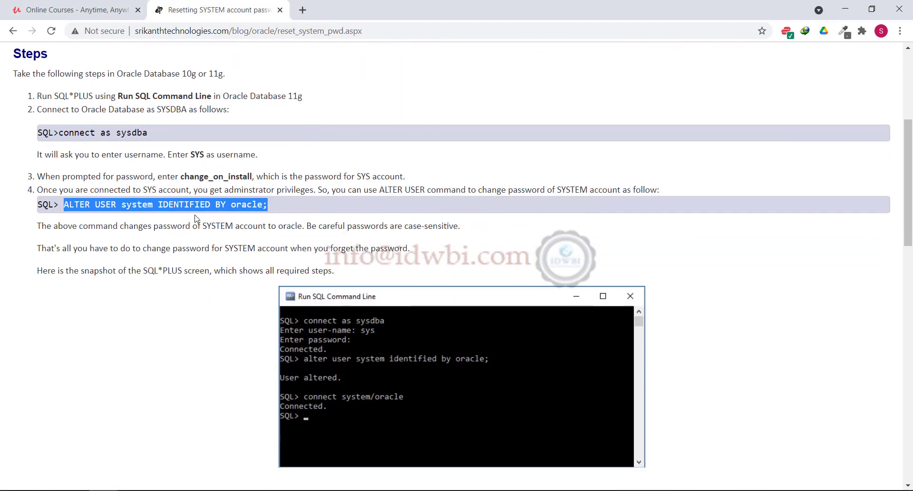
{"action": "scroll", "scroll_direction": "down", "scroll_amount": 3}
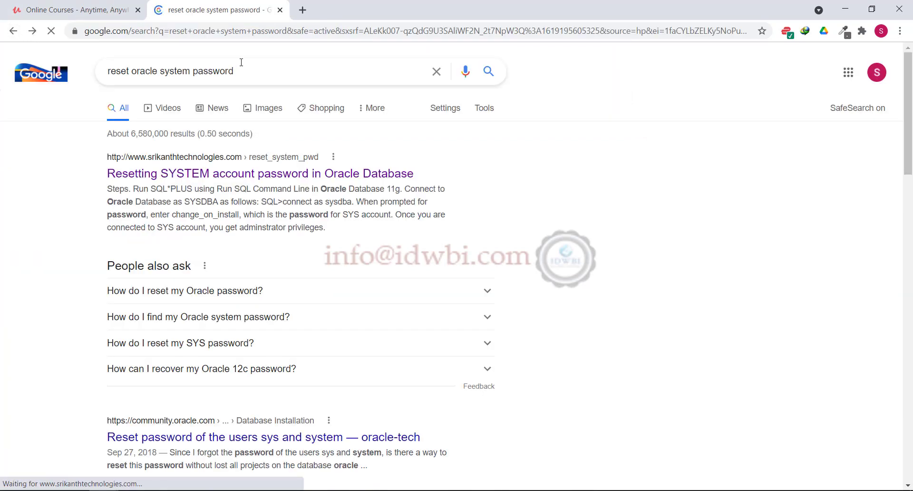
Step: Refine the search with 'using' and open the ORACLE-BASE article on changing your password
{"action": "type", "text": "using sql developer"}
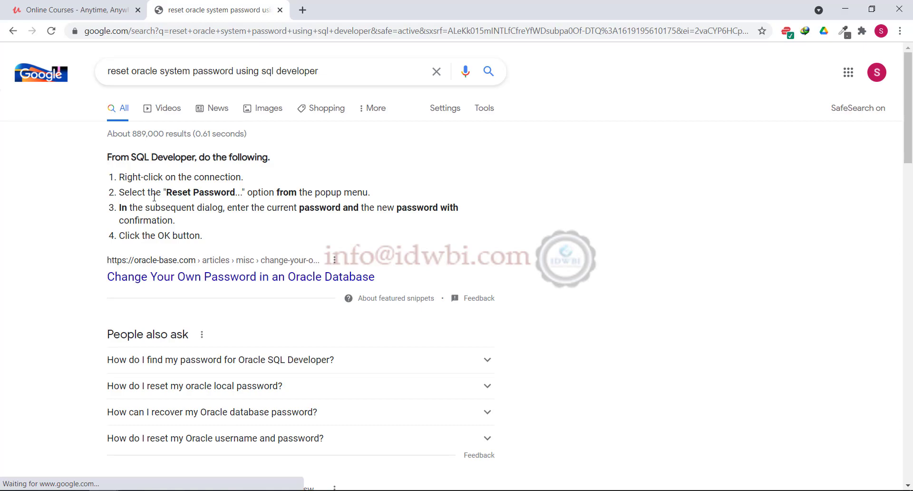
{"action": "left_click", "coordinate": [239, 276]}
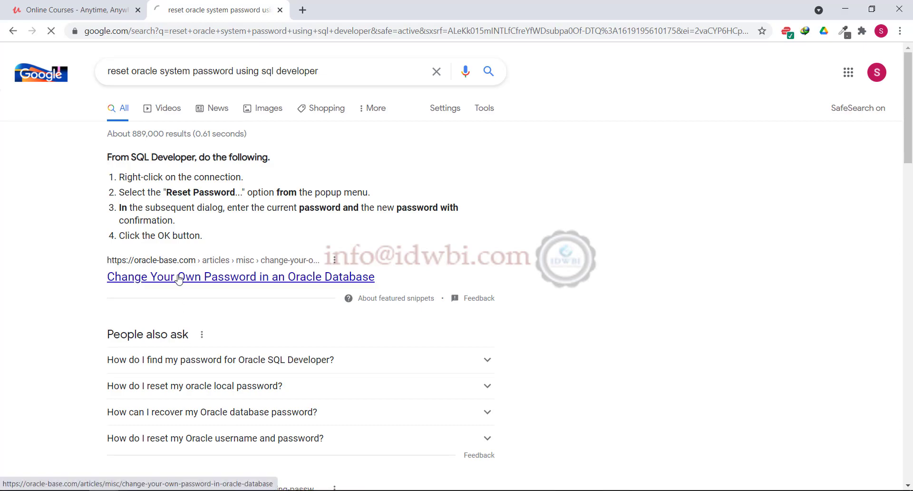
{"action": "left_click", "coordinate": [240, 276]}
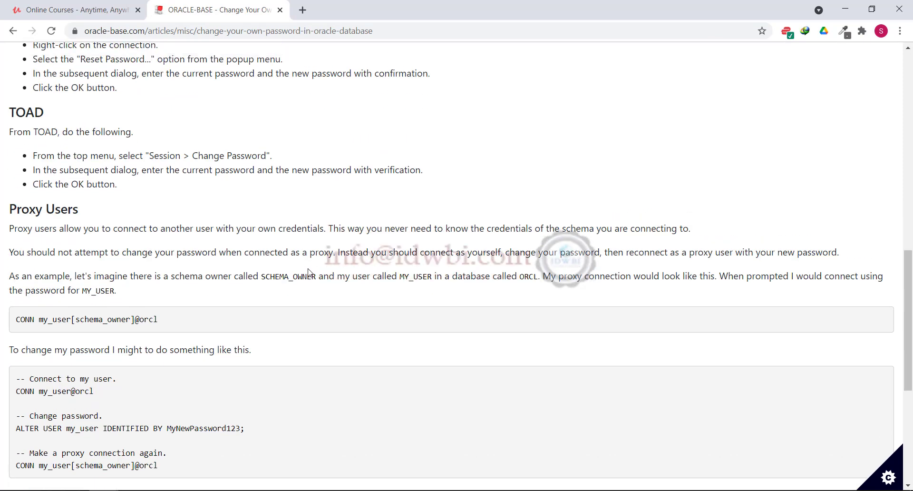
{"action": "scroll", "scroll_direction": "up", "scroll_amount": 3}
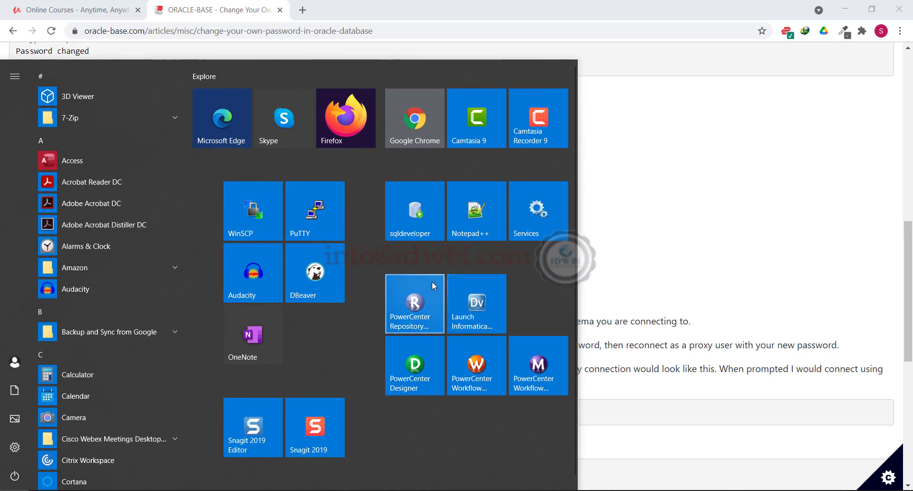
Step: Start the Informatica 10.0.0 service in Services and dismiss the progress window
{"action": "left_click", "coordinate": [537, 210]}
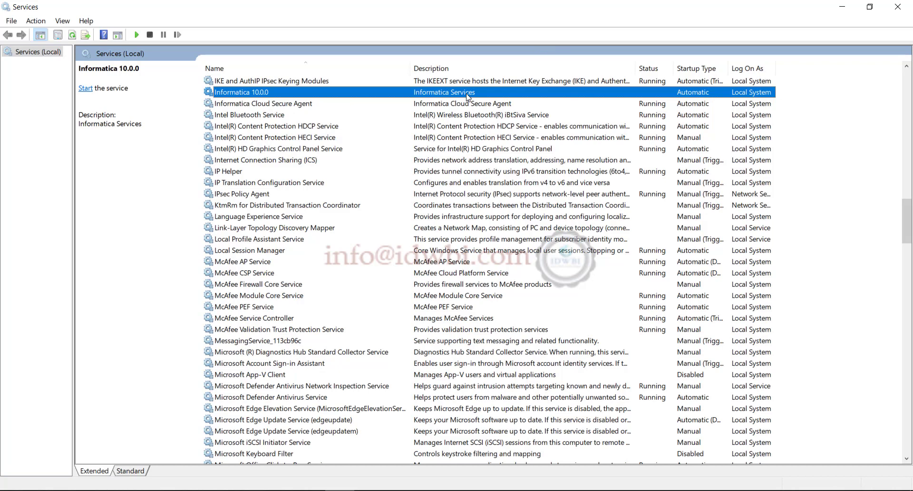
{"action": "left_click", "coordinate": [84, 88]}
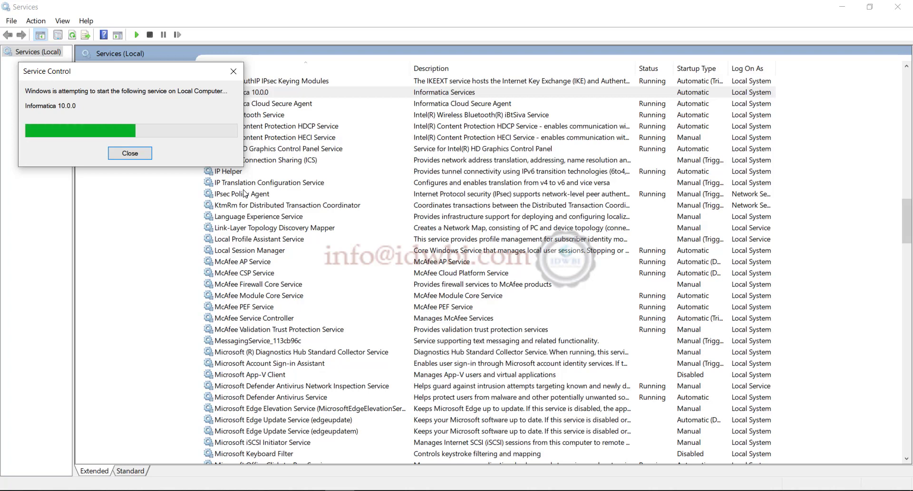
{"action": "left_click", "coordinate": [130, 153]}
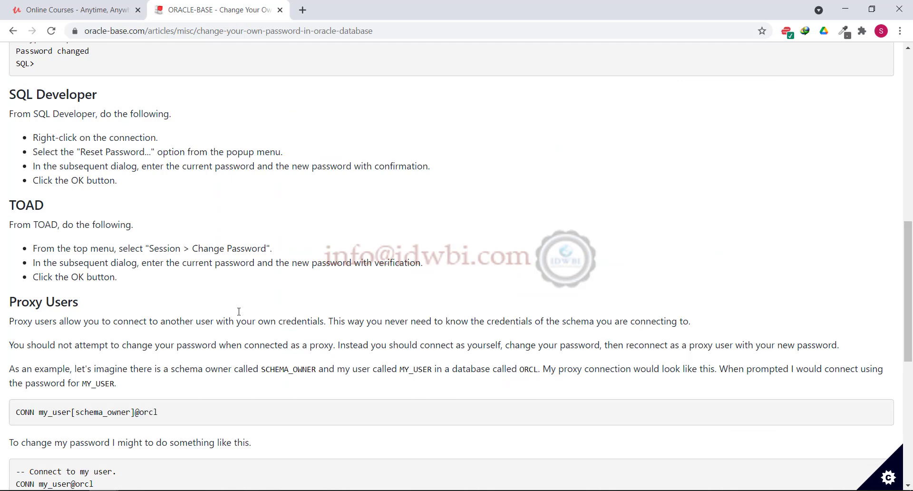
Step: Select the ORCL connection, open the New Database Connection wizard, and close it unused
{"action": "left_click", "coordinate": [70, 9]}
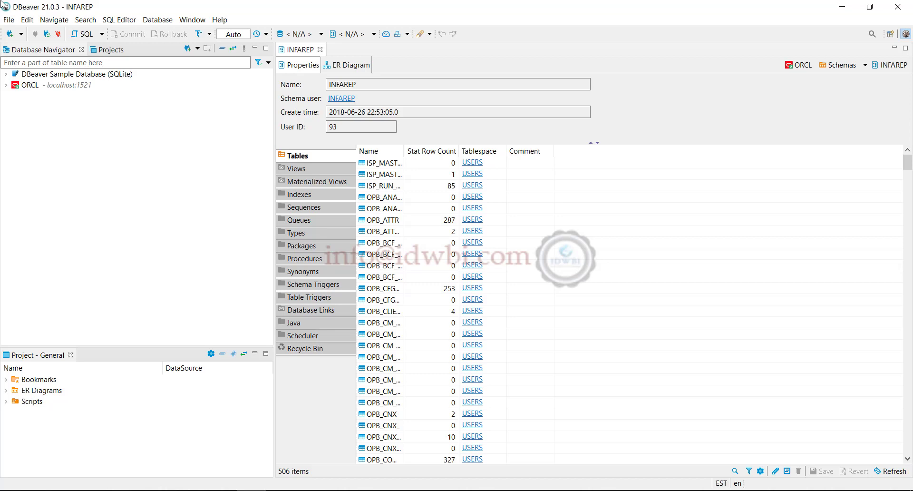
{"action": "mouse_move", "coordinate": [23, 12]}
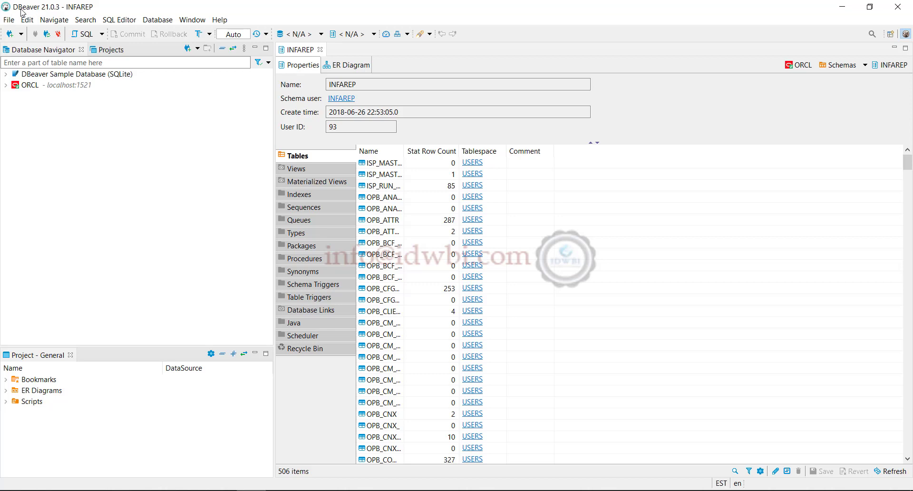
{"action": "left_click", "coordinate": [28, 85]}
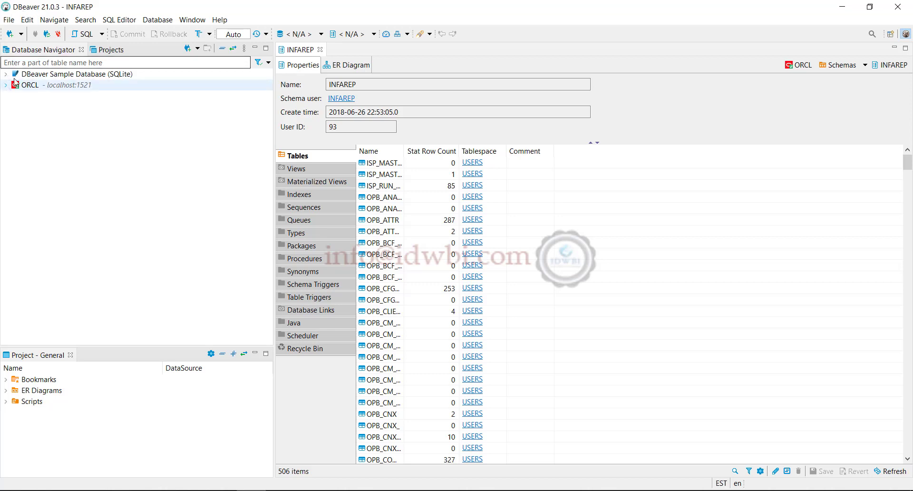
{"action": "left_click", "coordinate": [157, 19]}
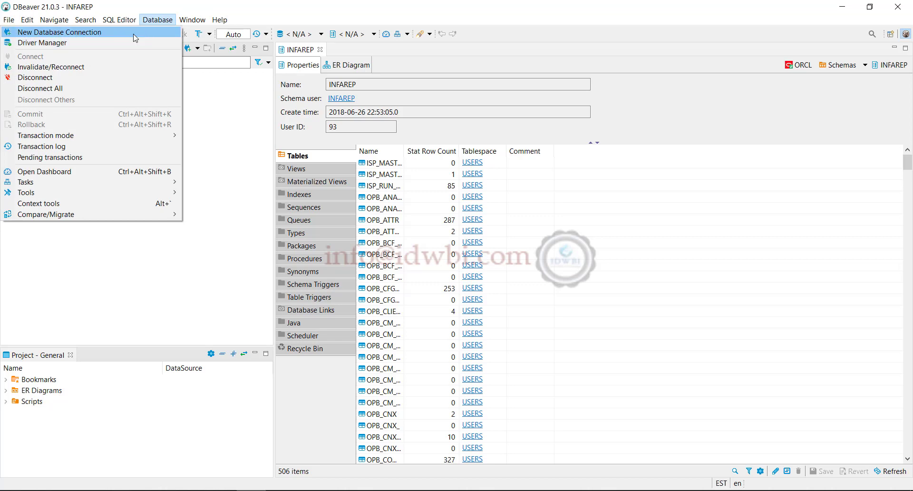
{"action": "left_click", "coordinate": [58, 32]}
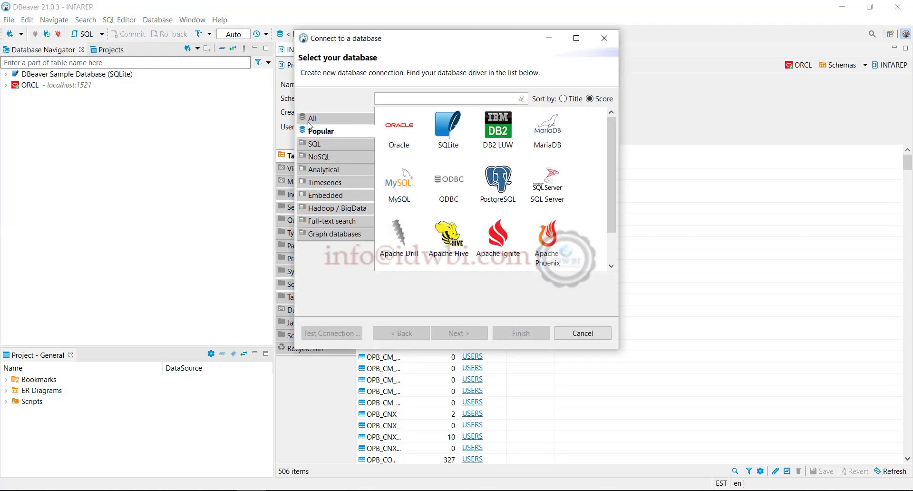
{"action": "left_click", "coordinate": [398, 238]}
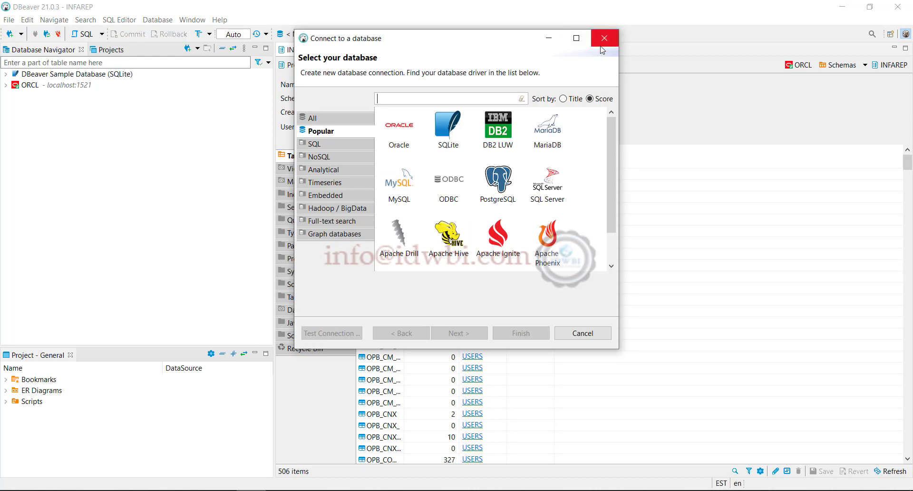
{"action": "mouse_move", "coordinate": [604, 38]}
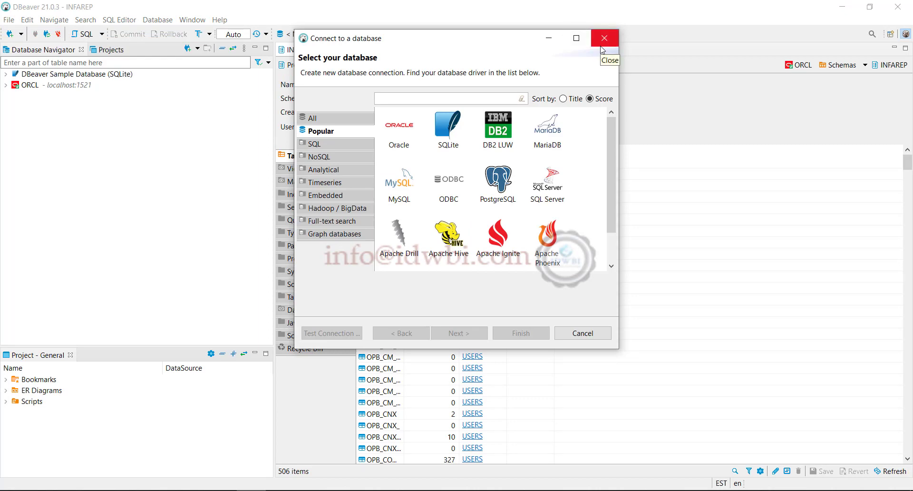
{"action": "left_click", "coordinate": [604, 38]}
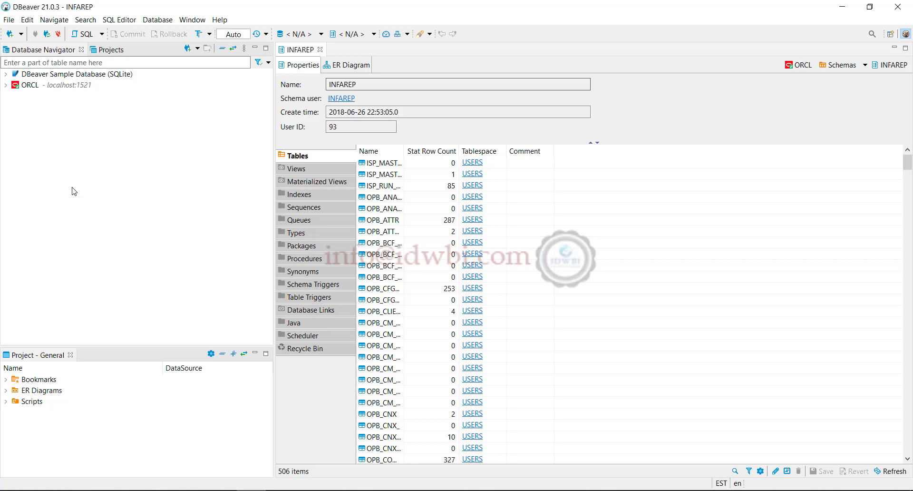
Step: Expand ORCL > INFAREP > Tables and open OPB_ANALYZE_DEP to view its columns
{"action": "left_click", "coordinate": [5, 85]}
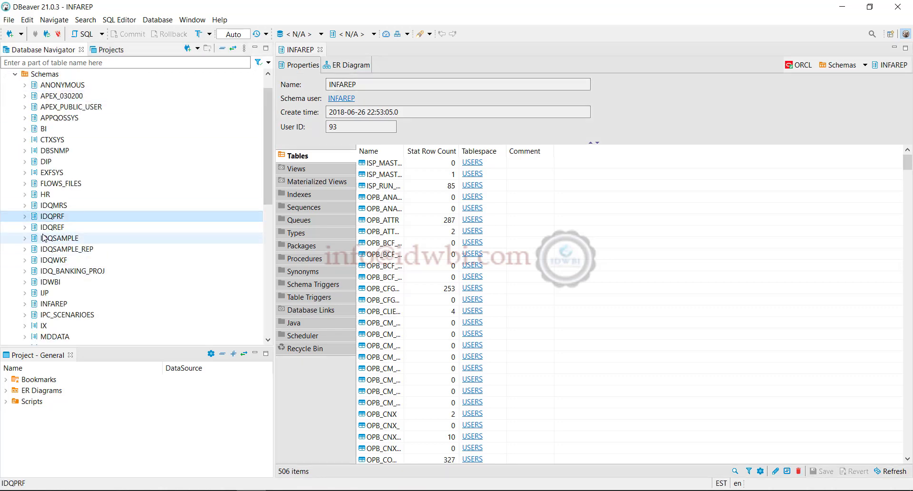
{"action": "left_click", "coordinate": [52, 303]}
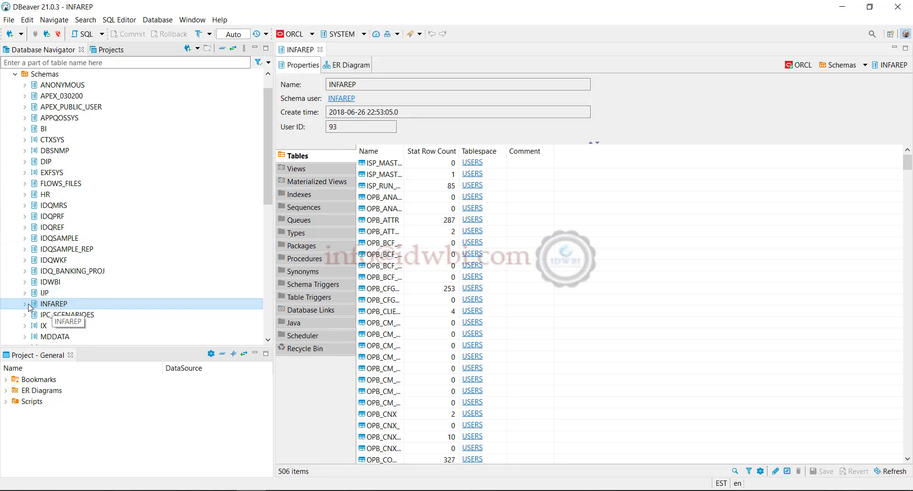
{"action": "left_click", "coordinate": [25, 303]}
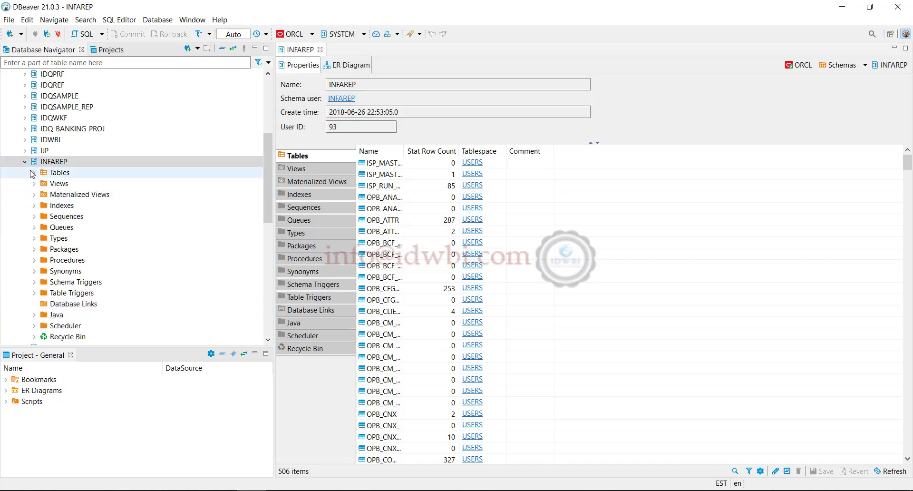
{"action": "left_click", "coordinate": [24, 172]}
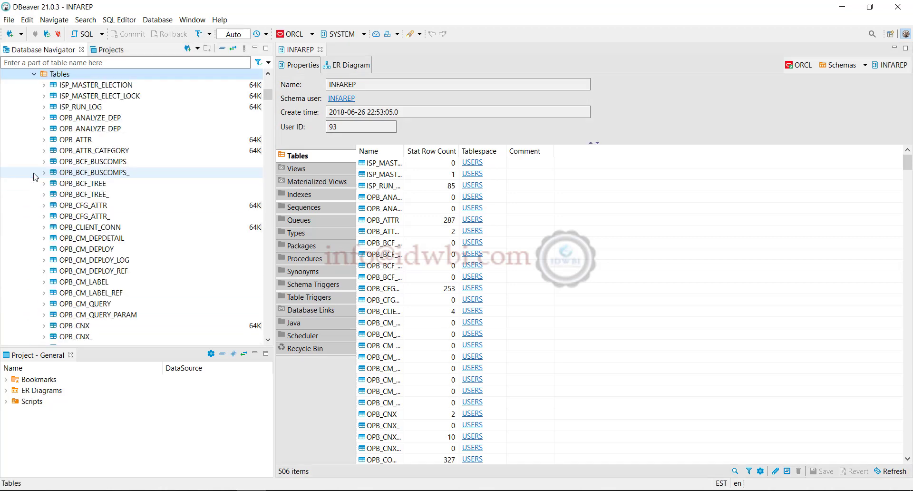
{"action": "double_click", "coordinate": [90, 117]}
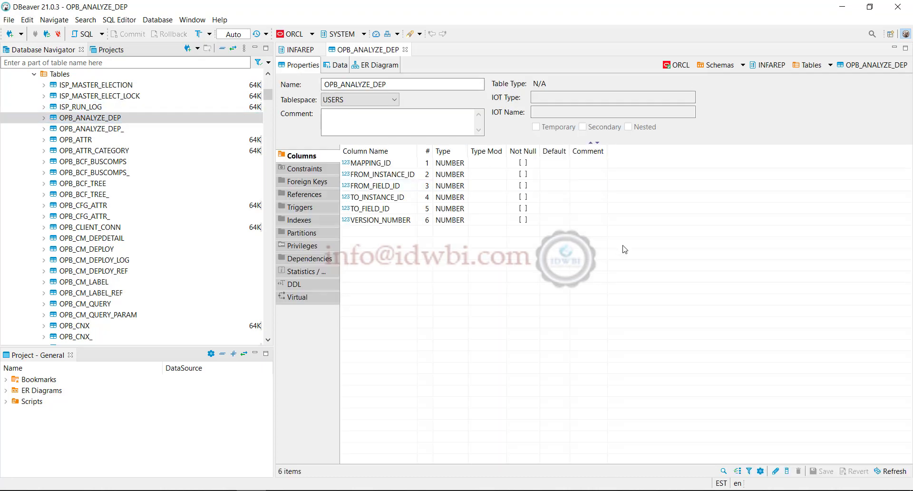
{"action": "mouse_move", "coordinate": [275, 277]}
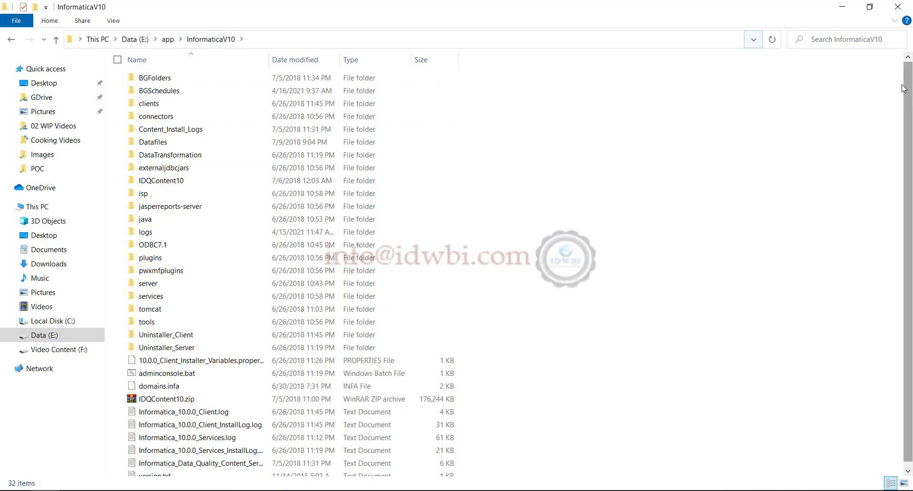
Step: Search the InformaticaV10 folder for catalina.out
{"action": "type", "text": "c"}
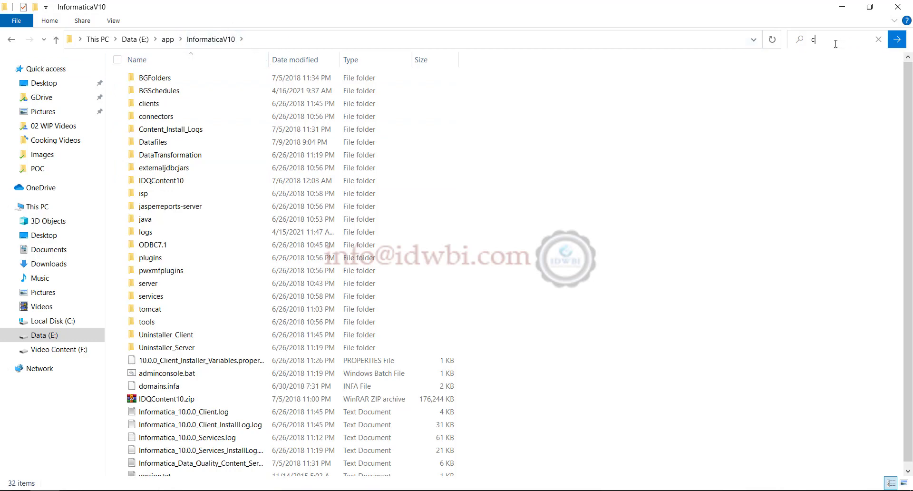
{"action": "type", "text": "atalina.out"}
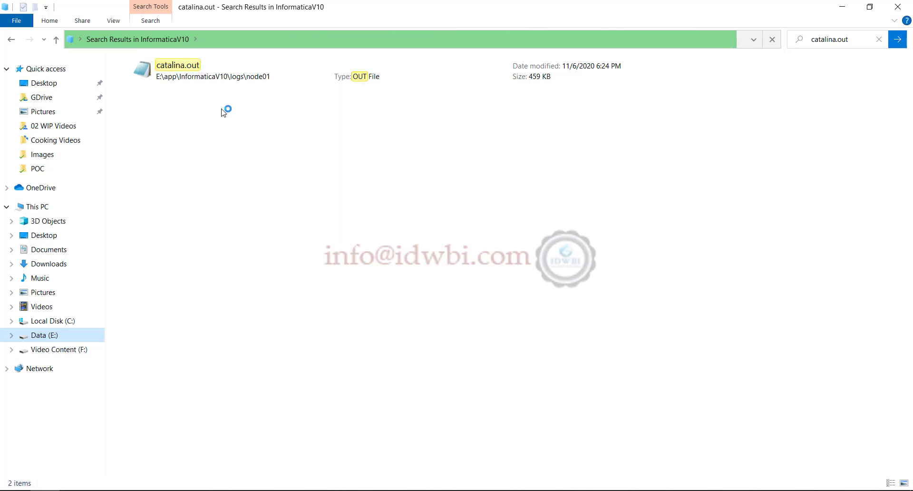
Step: Select the catalina.out search result and open the log file
{"action": "left_click", "coordinate": [177, 70]}
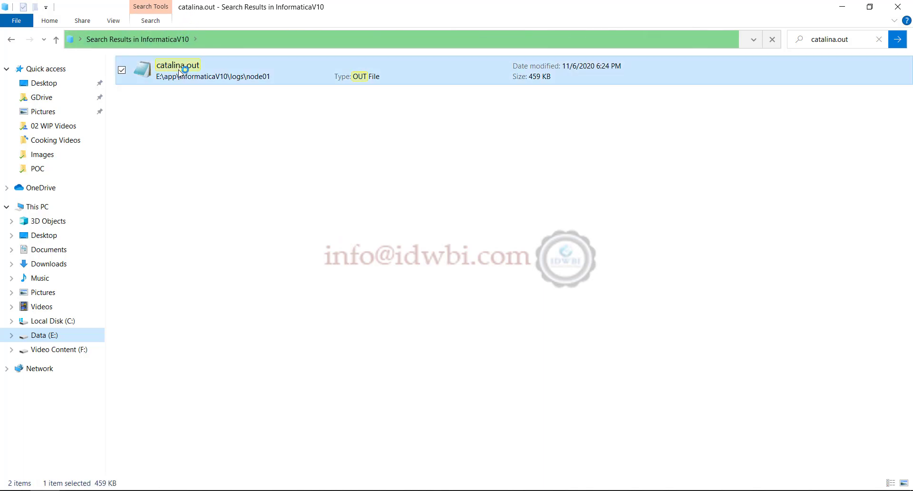
{"action": "right_click", "coordinate": [177, 70]}
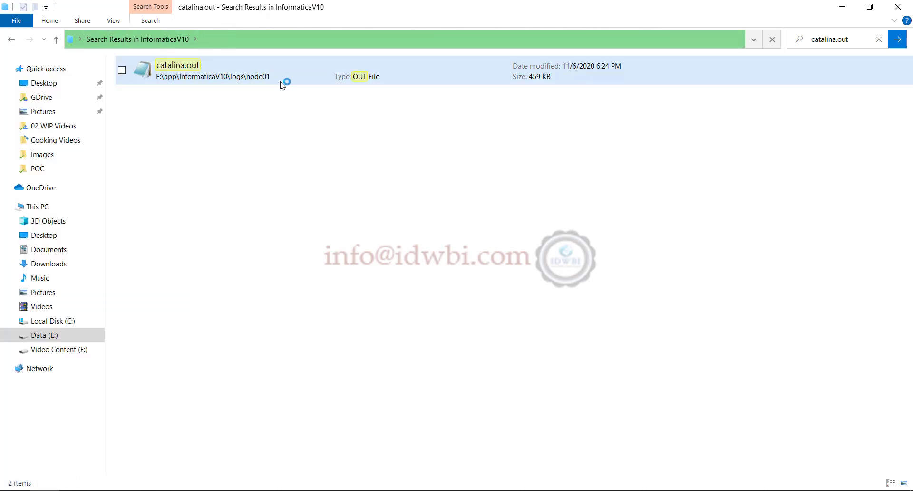
{"action": "double_click", "coordinate": [178, 70]}
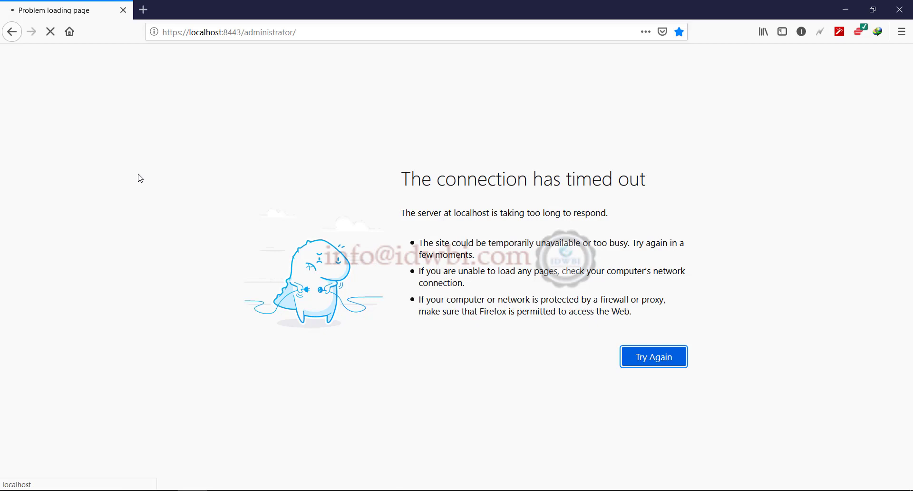
{"action": "mouse_move", "coordinate": [247, 169]}
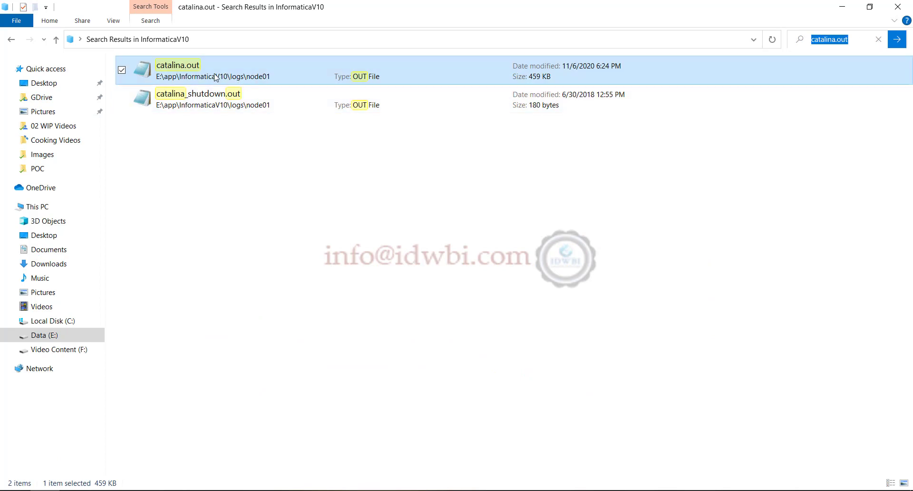
Step: Go to the logs\node01 folder and open exceptions.log with Notepad++
{"action": "left_click", "coordinate": [240, 38]}
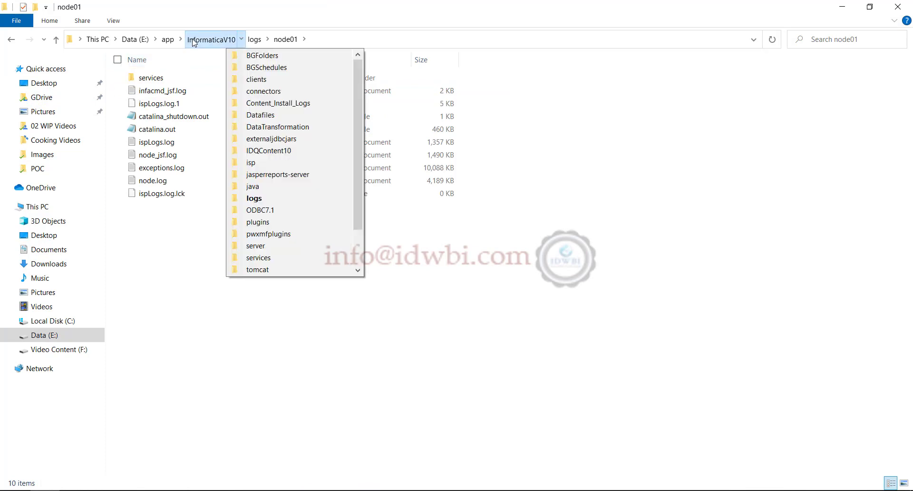
{"action": "left_click", "coordinate": [169, 429]}
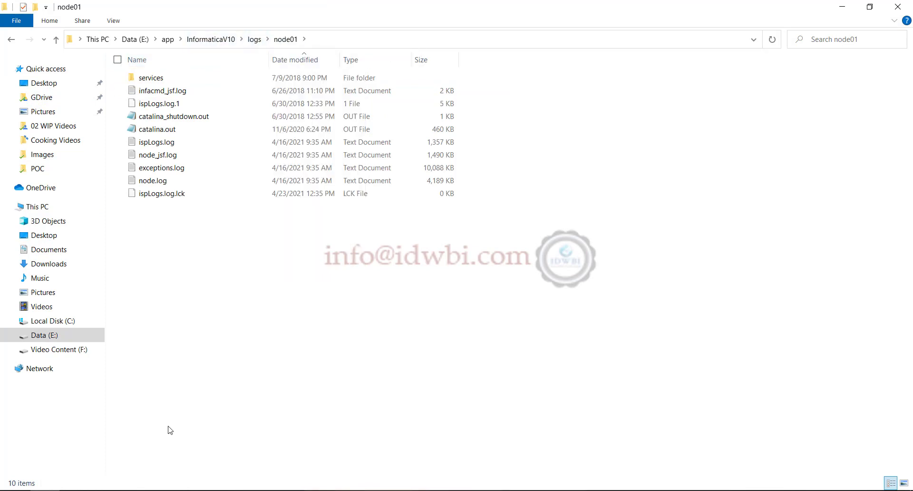
{"action": "left_click", "coordinate": [161, 168]}
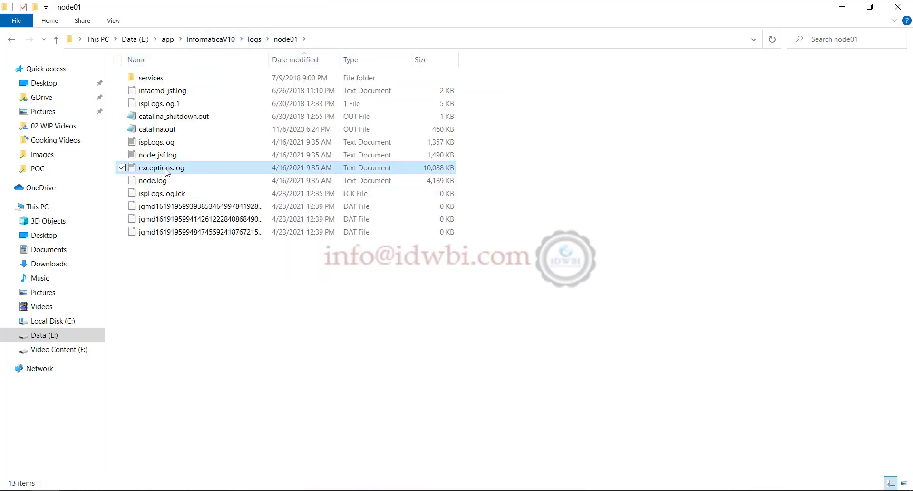
{"action": "right_click", "coordinate": [161, 168]}
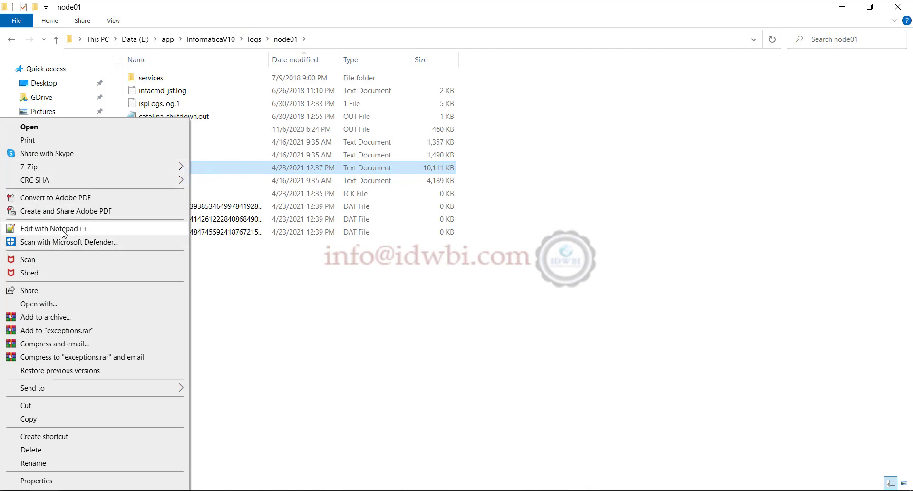
{"action": "left_click", "coordinate": [53, 229]}
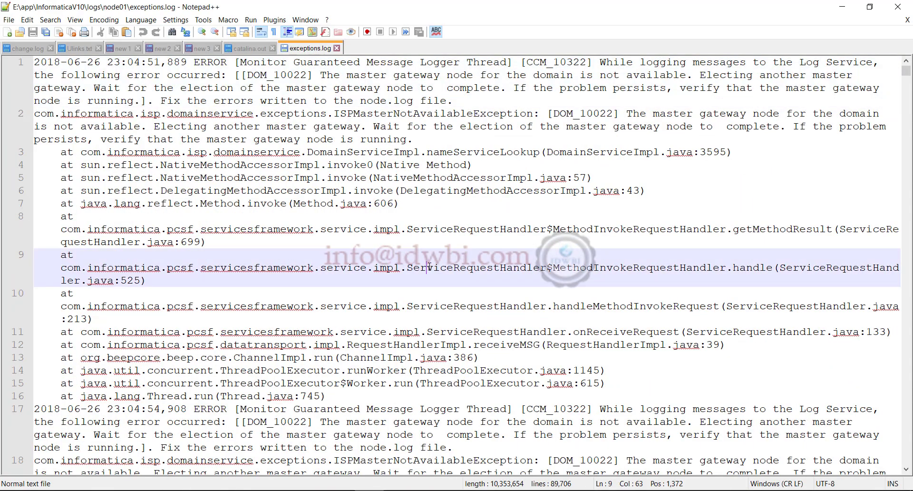
Step: Jump to the end of exceptions.log and read the SPC_10047 HTTP port 6008 in-use error
{"action": "key", "text": "ctrl+End"}
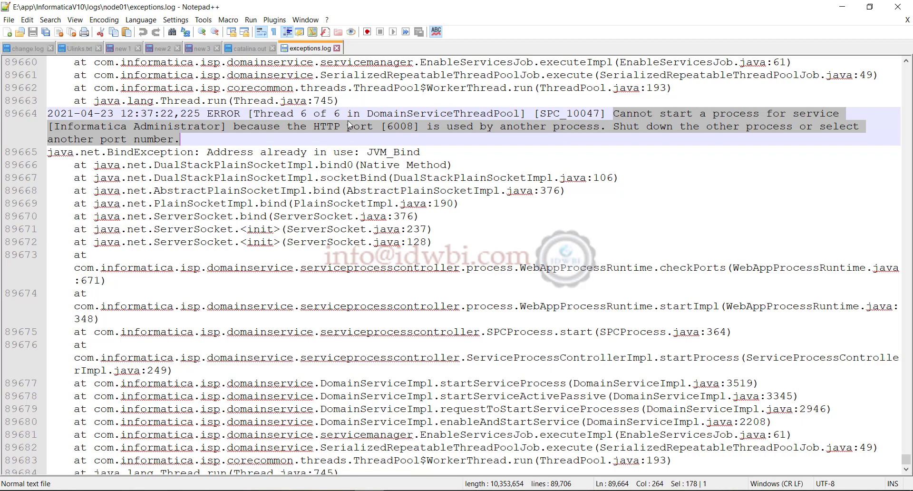
{"action": "double_click", "coordinate": [399, 127]}
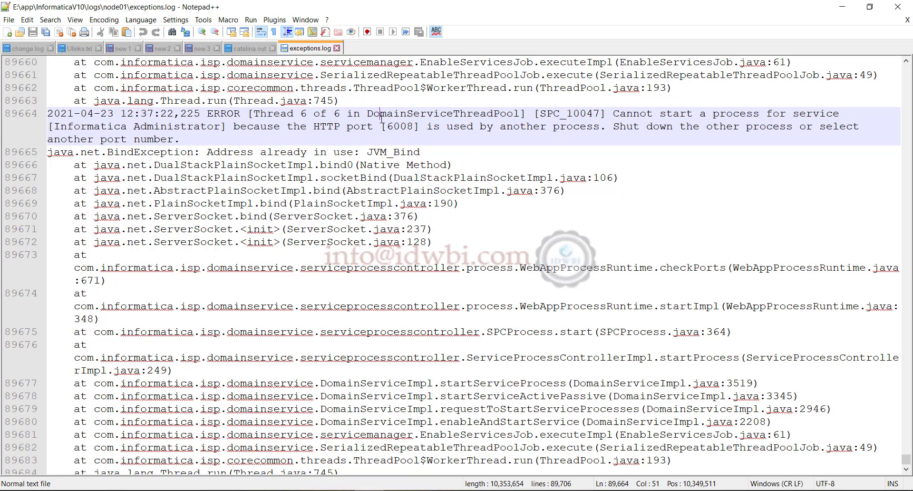
{"action": "mouse_move", "coordinate": [346, 277]}
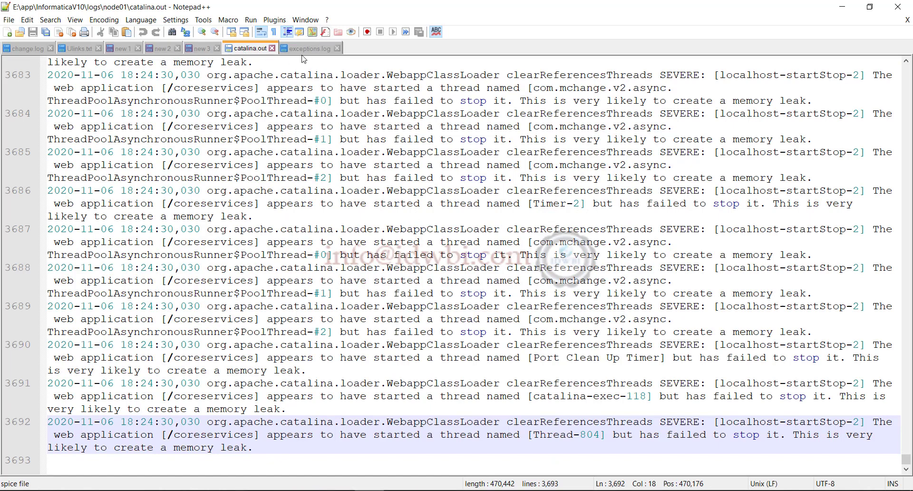
Step: Back in exceptions.log, scroll down to the final SPC_10059 error about port 6009 in use
{"action": "left_click", "coordinate": [306, 47]}
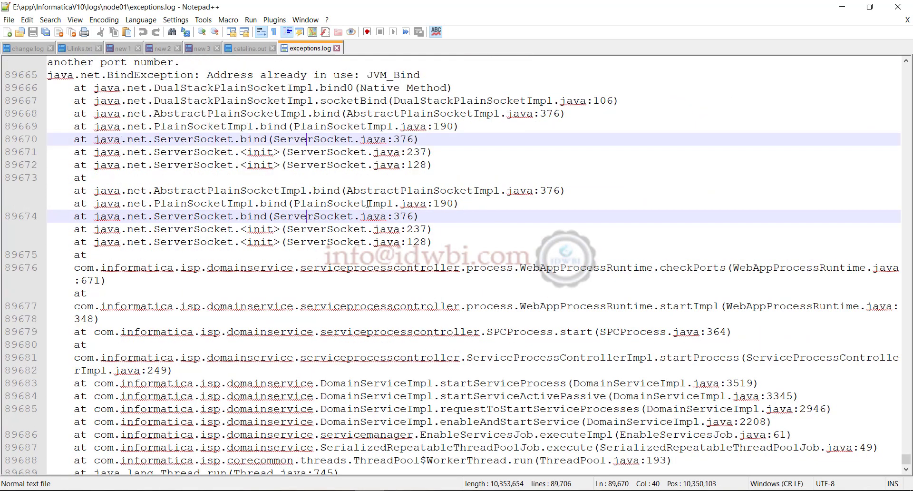
{"action": "scroll", "scroll_direction": "down", "scroll_amount": 3}
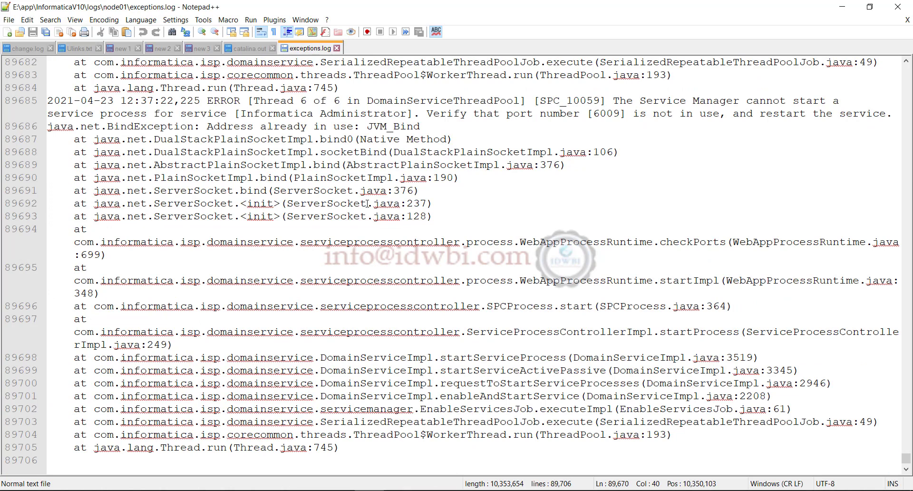